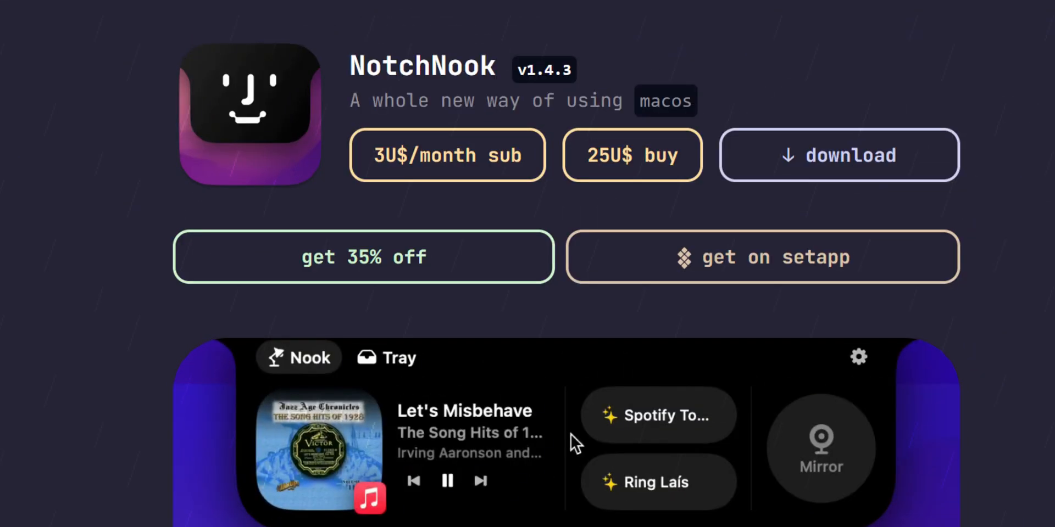
# Start the live camera mirror and type 'Subscribe.' into the Notes widget.
pyautogui.scroll(-3)
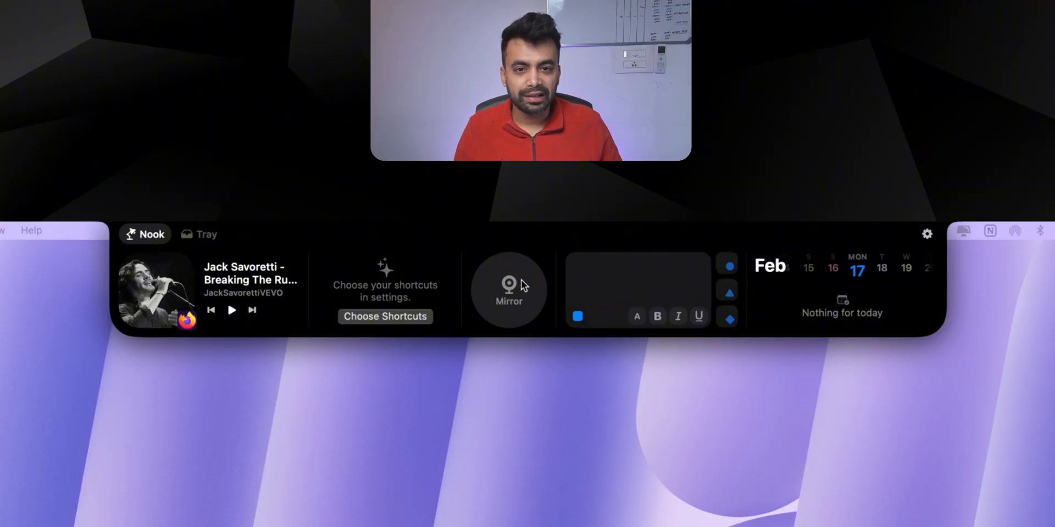
pyautogui.click(508, 286)
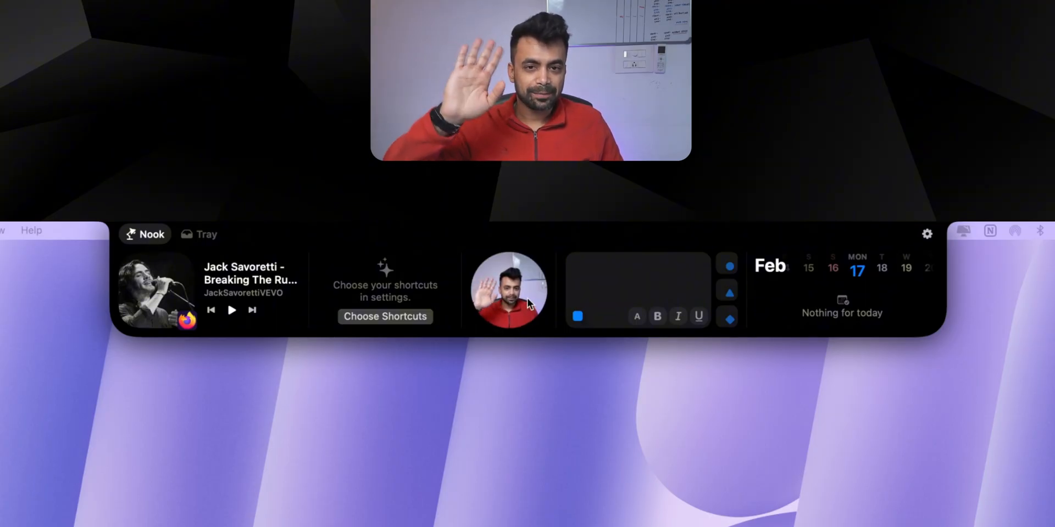
pyautogui.click(636, 279)
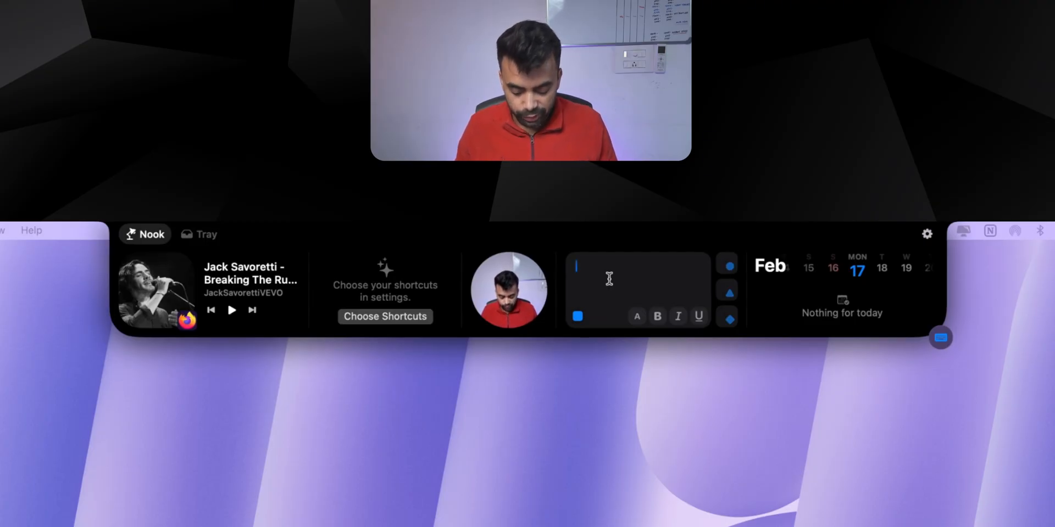
pyautogui.write('Subscribe.')
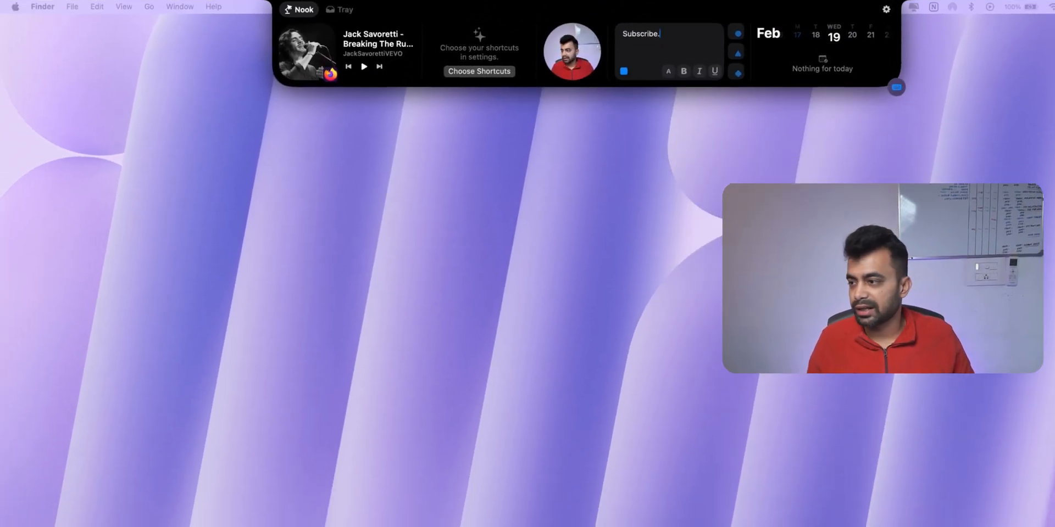
# Open NotchNook settings at Nook > Customize widgets.
pyautogui.click(886, 10)
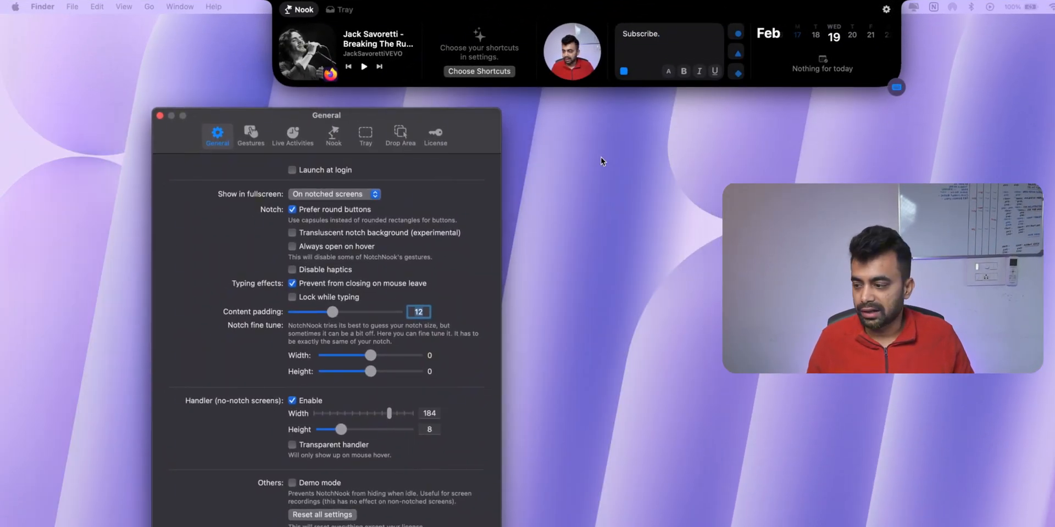
pyautogui.click(364, 138)
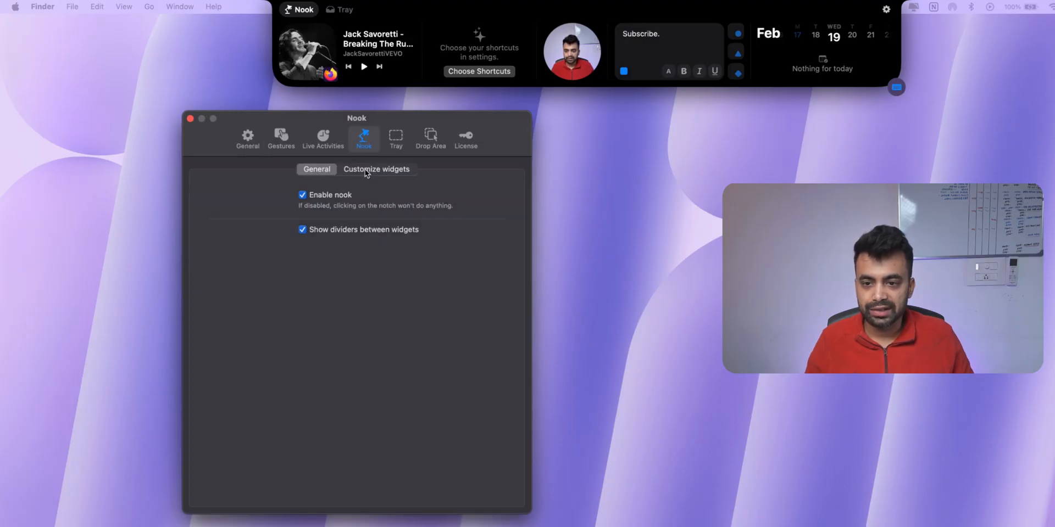
pyautogui.click(377, 169)
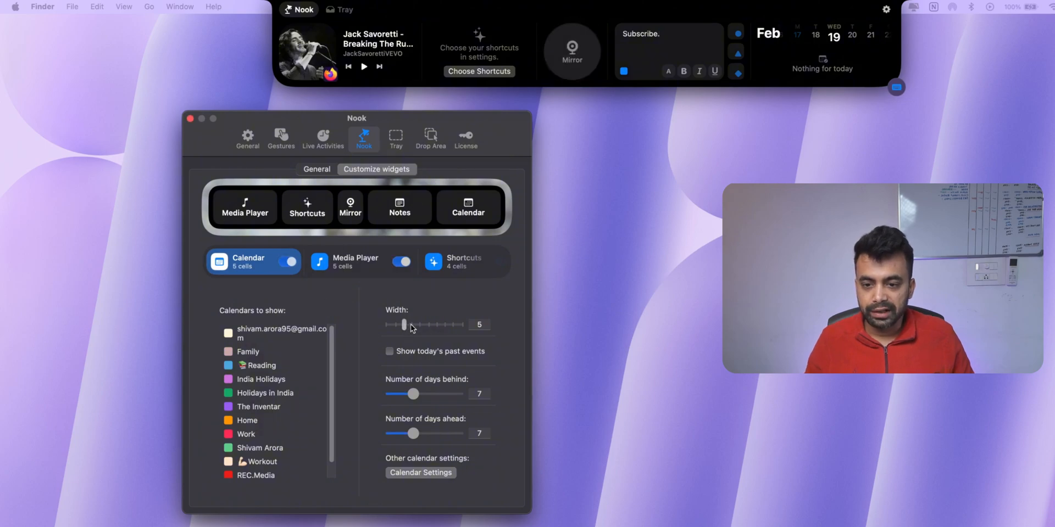
# Set the Calendar widget width to 6 and hide today's past events.
pyautogui.moveTo(404, 325); pyautogui.dragTo(414, 324)
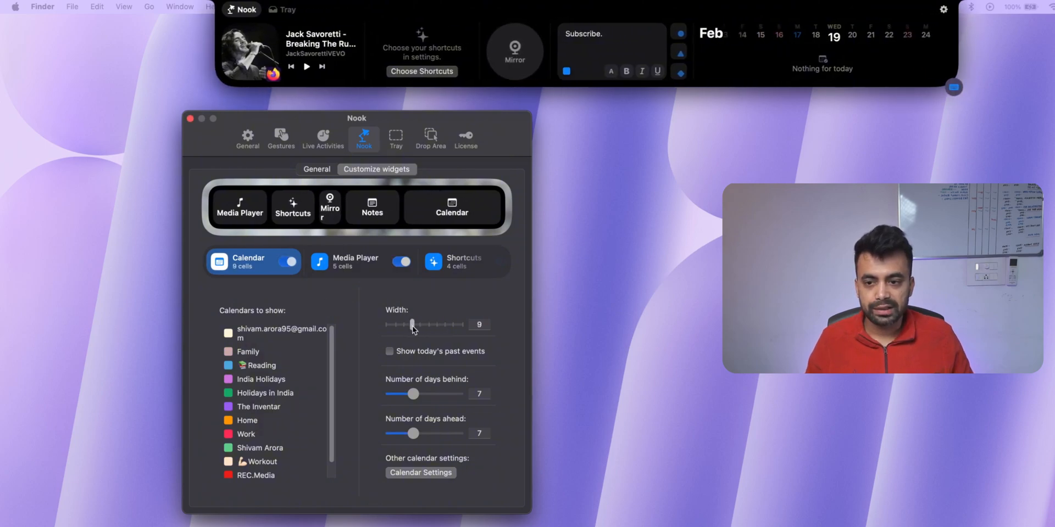
pyautogui.moveTo(412, 324); pyautogui.dragTo(452, 325)
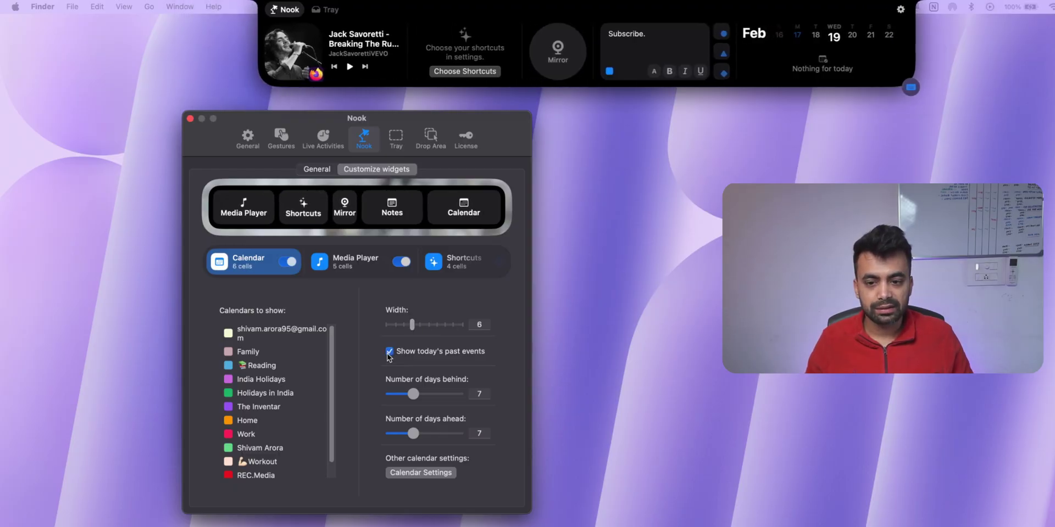
pyautogui.click(389, 350)
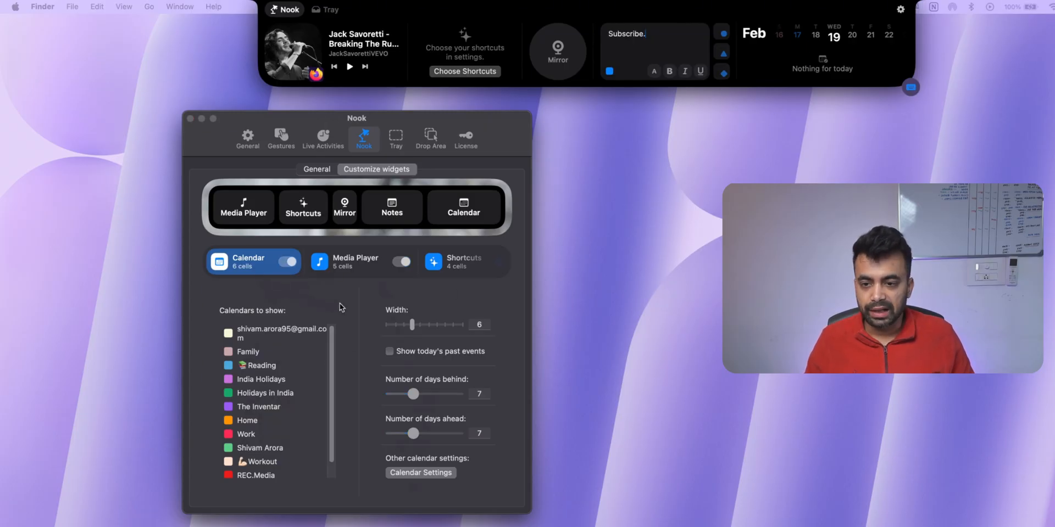
# Turn the Media Player widget off and on, then view Mirror's camera options.
pyautogui.click(354, 261)
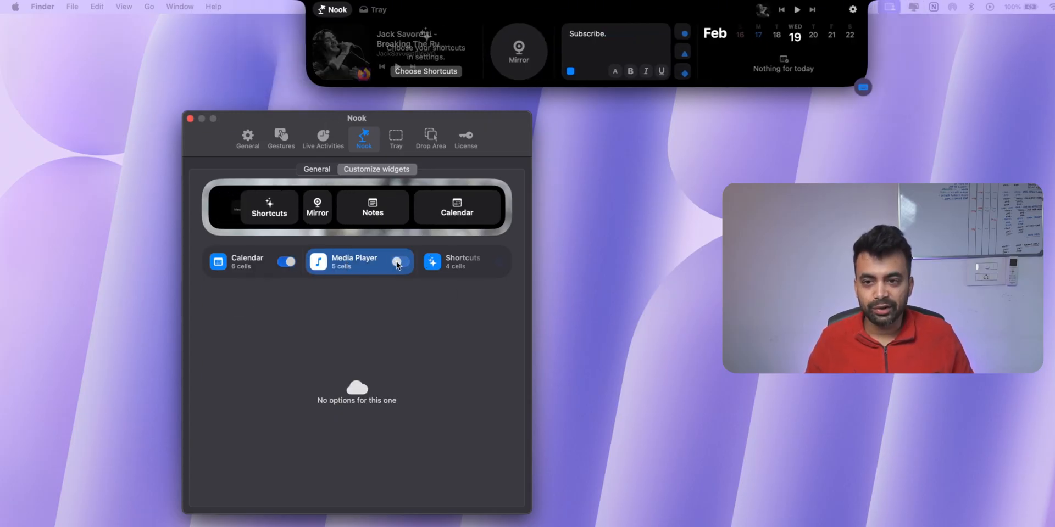
pyautogui.click(462, 262)
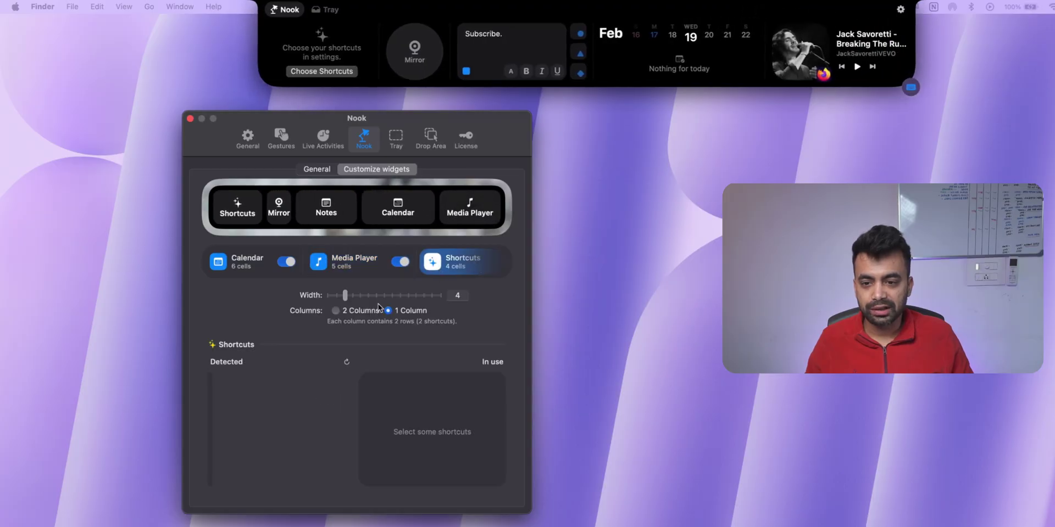
pyautogui.moveTo(368, 334)
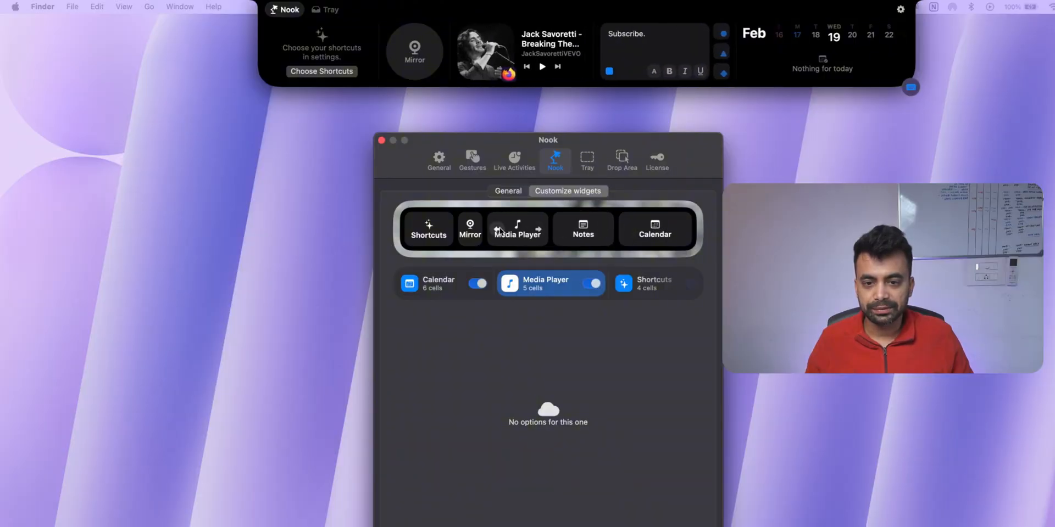
pyautogui.click(470, 229)
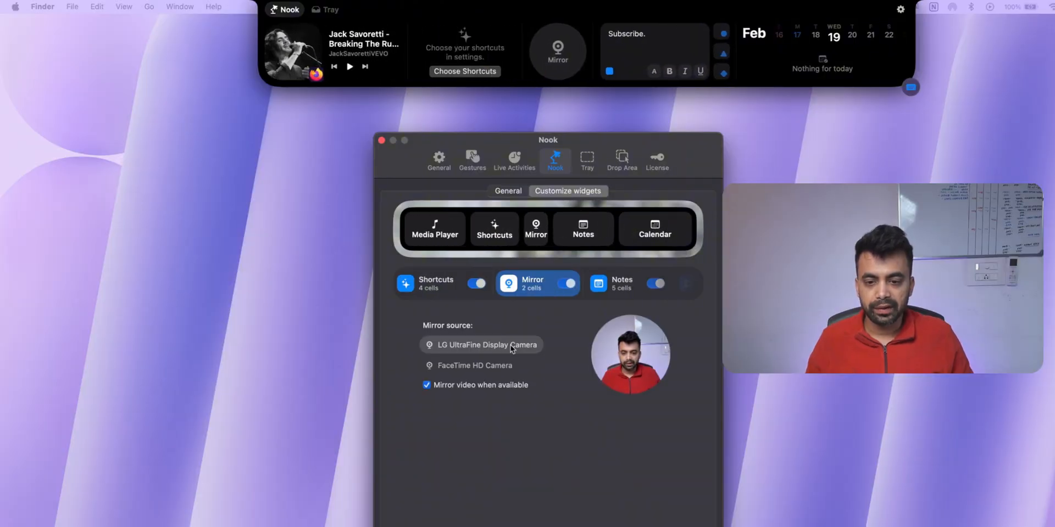
pyautogui.moveTo(585, 312)
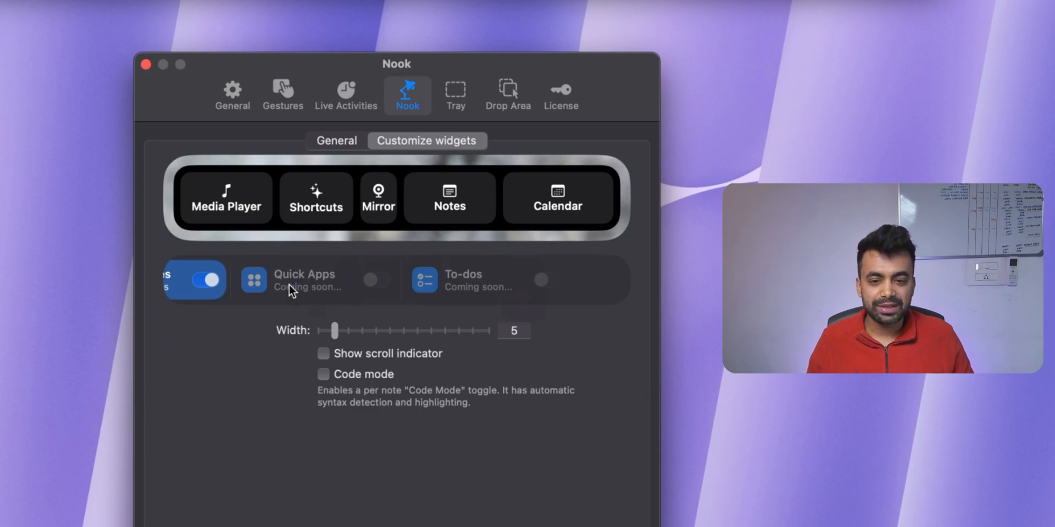
# Under Nook's General options, disable and then re-enable the nook.
pyautogui.click(508, 190)
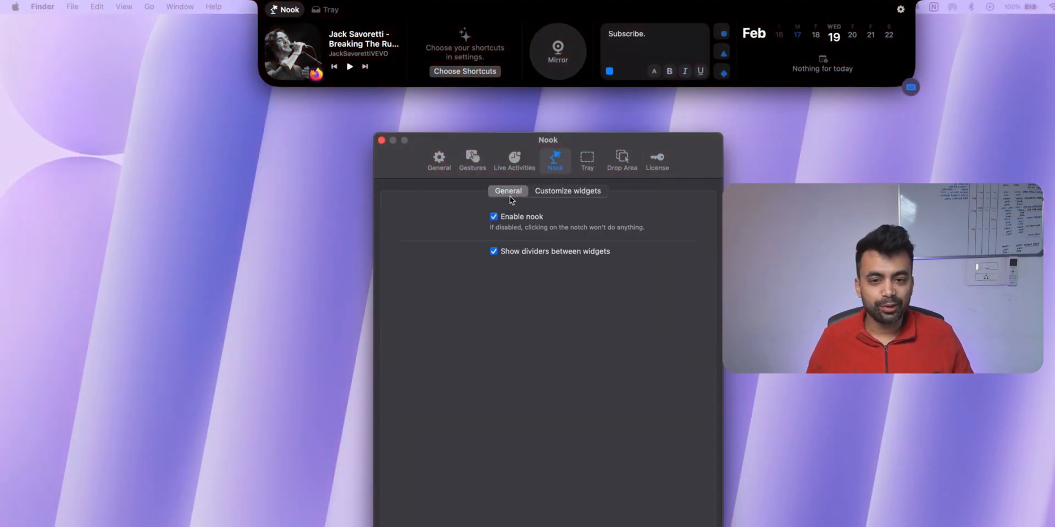
pyautogui.moveTo(506, 223)
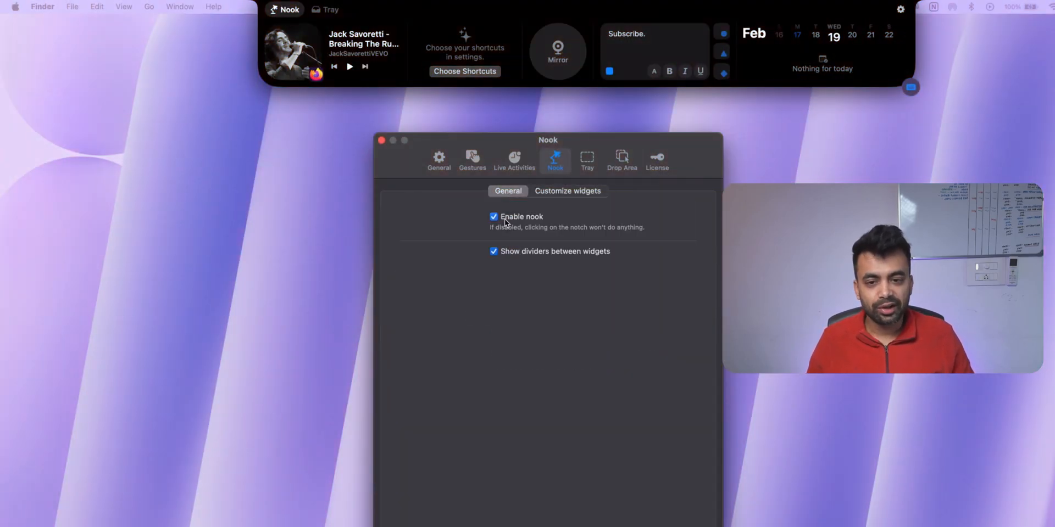
pyautogui.click(494, 216)
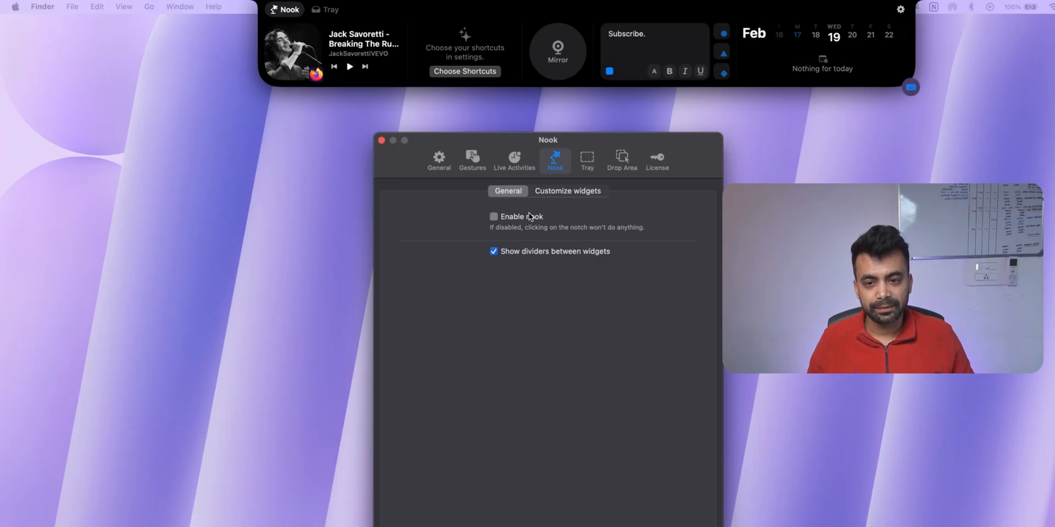
pyautogui.click(494, 216)
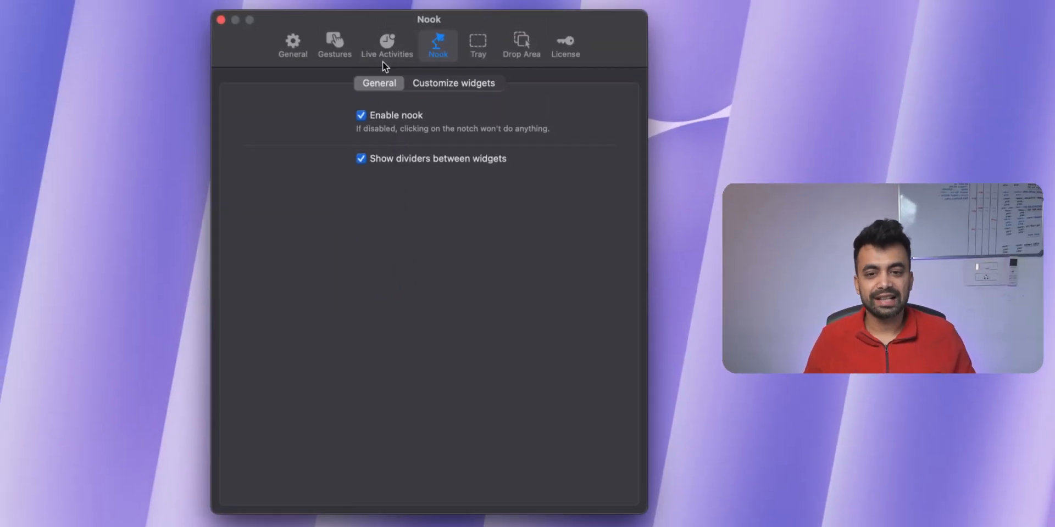
# Set the Media album corner radius to 13, then view Calendar and New Update activities.
pyautogui.click(387, 44)
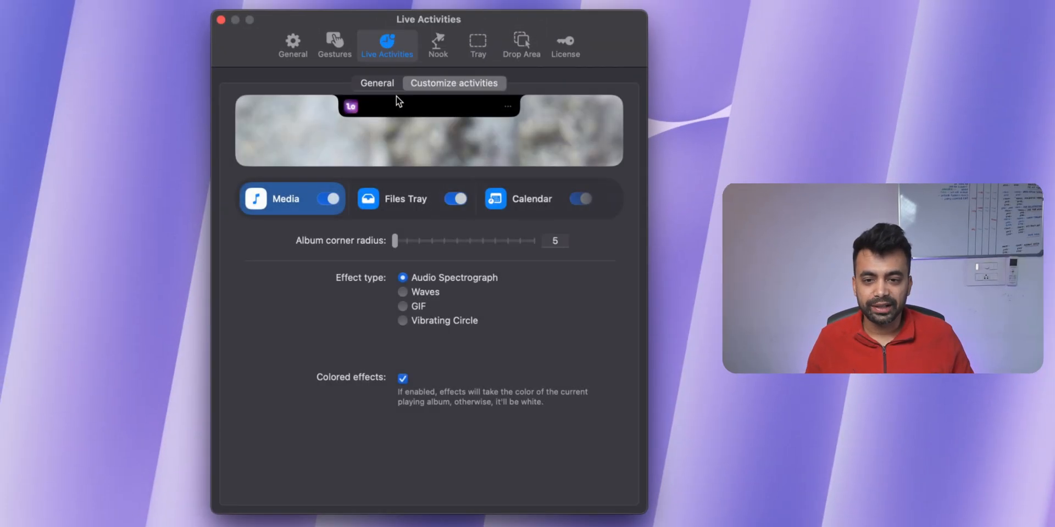
pyautogui.moveTo(350, 120)
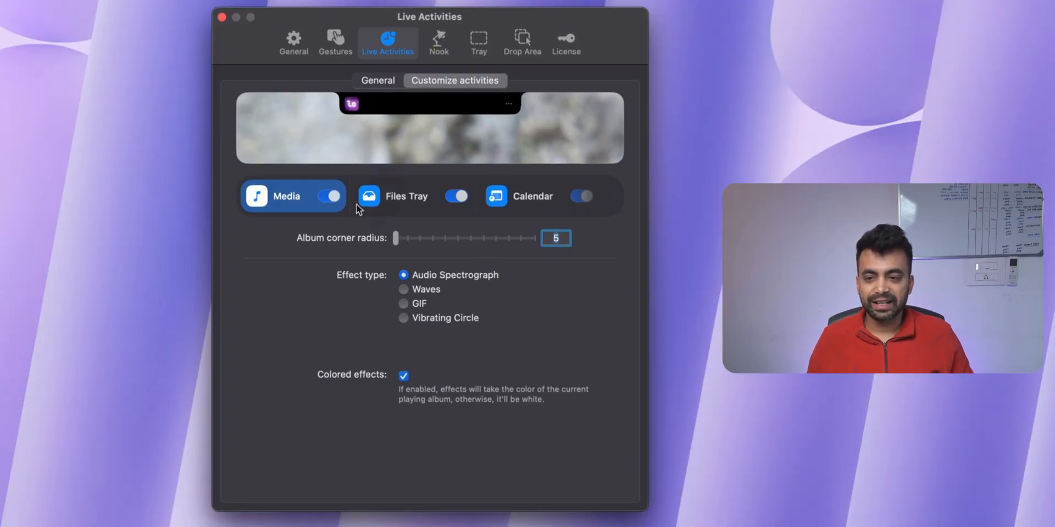
pyautogui.moveTo(395, 238); pyautogui.dragTo(505, 238)
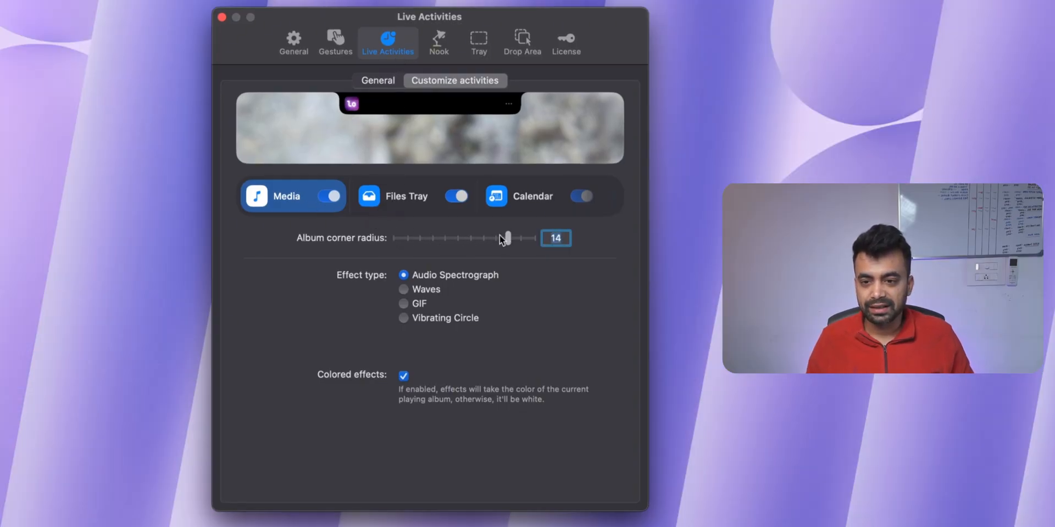
pyautogui.moveTo(504, 238); pyautogui.dragTo(495, 238)
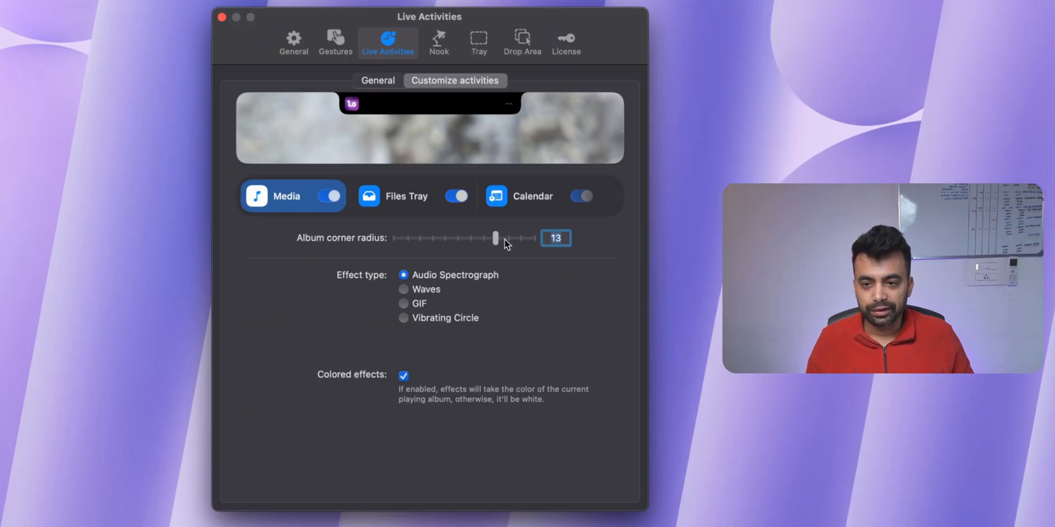
pyautogui.click(407, 195)
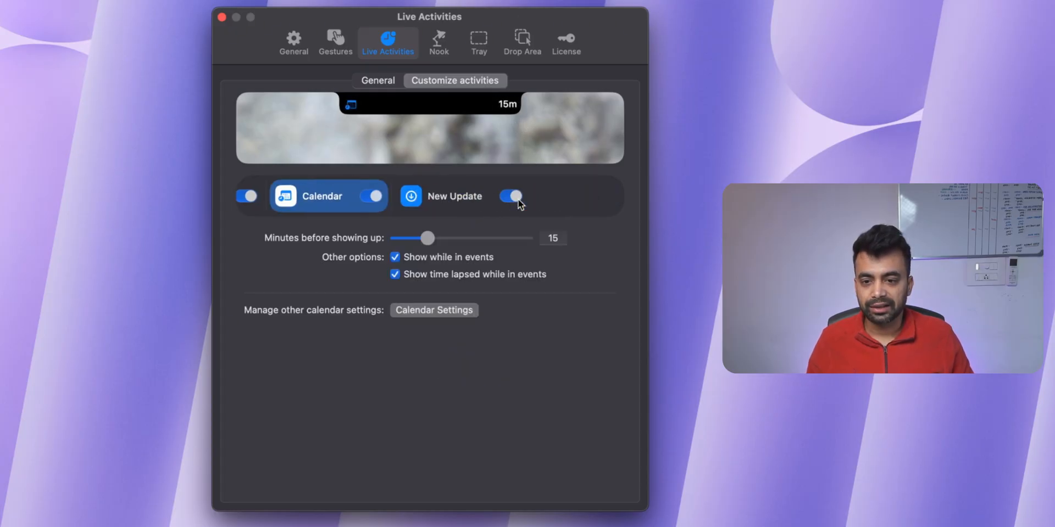
pyautogui.click(454, 195)
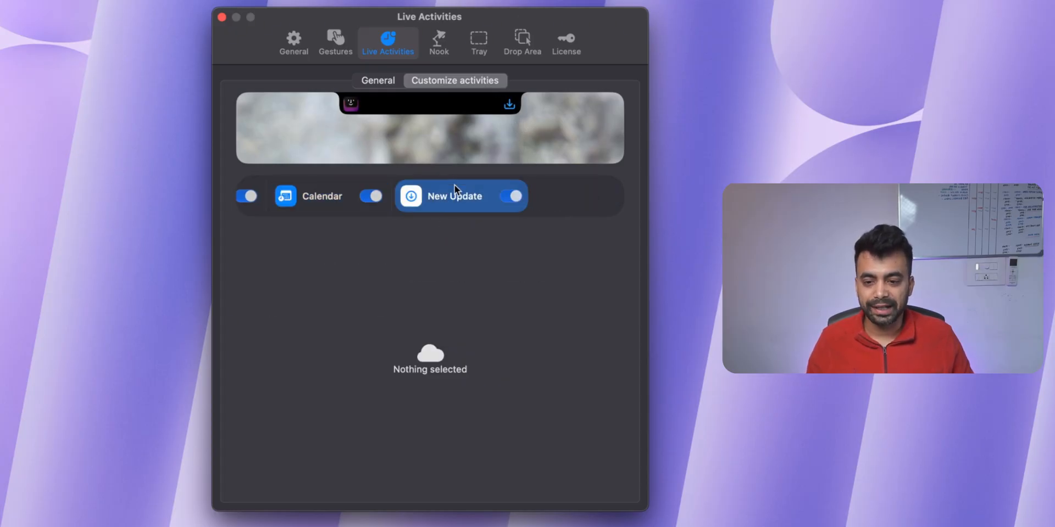
pyautogui.click(378, 80)
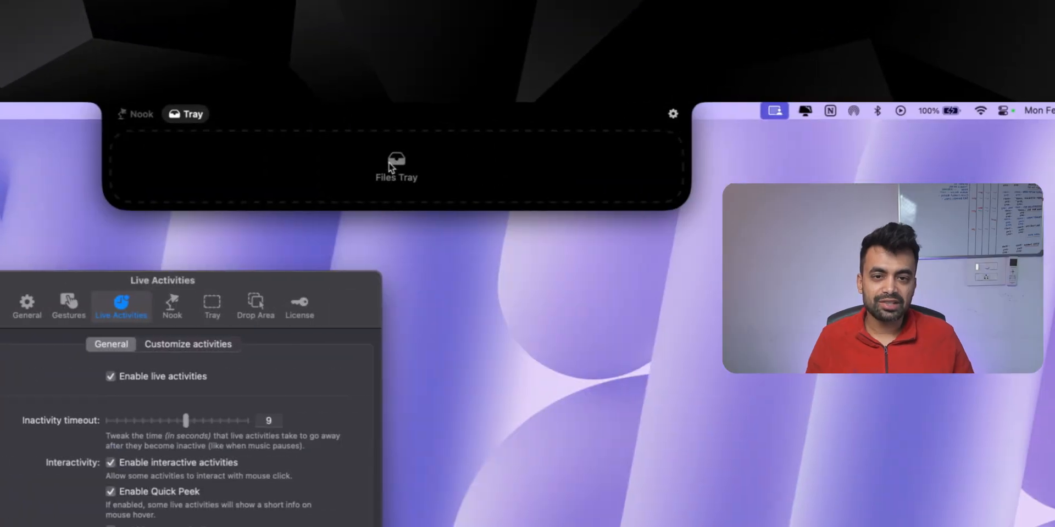
pyautogui.moveTo(364, 161)
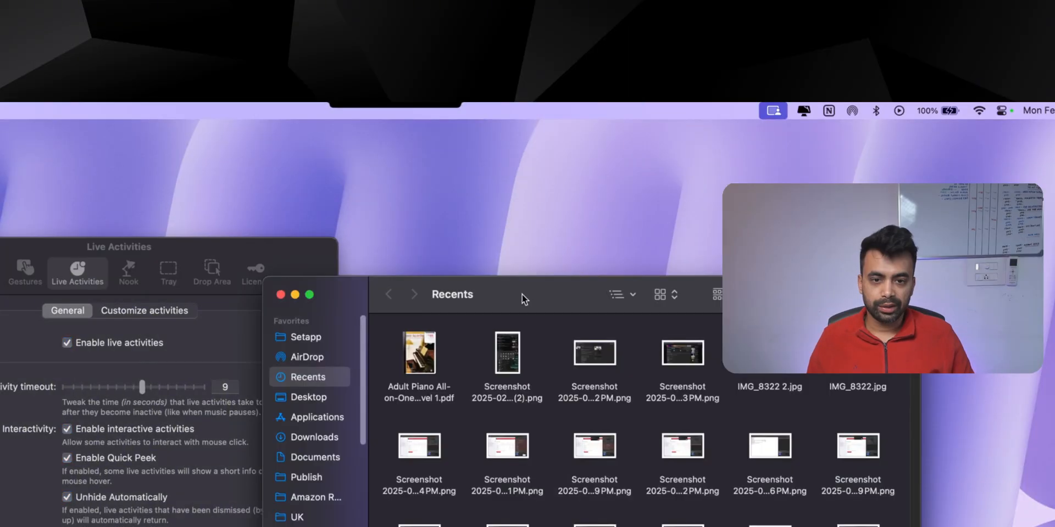
# Stash a screenshot, a Word document and the Reel Audios folder in the tray.
pyautogui.moveTo(506, 353); pyautogui.dragTo(347, 117)
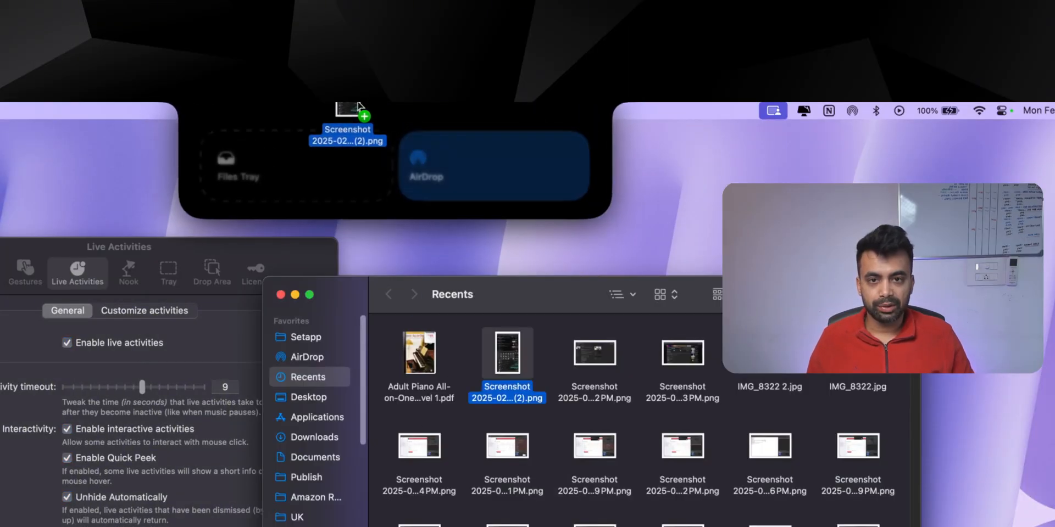
pyautogui.click(386, 423)
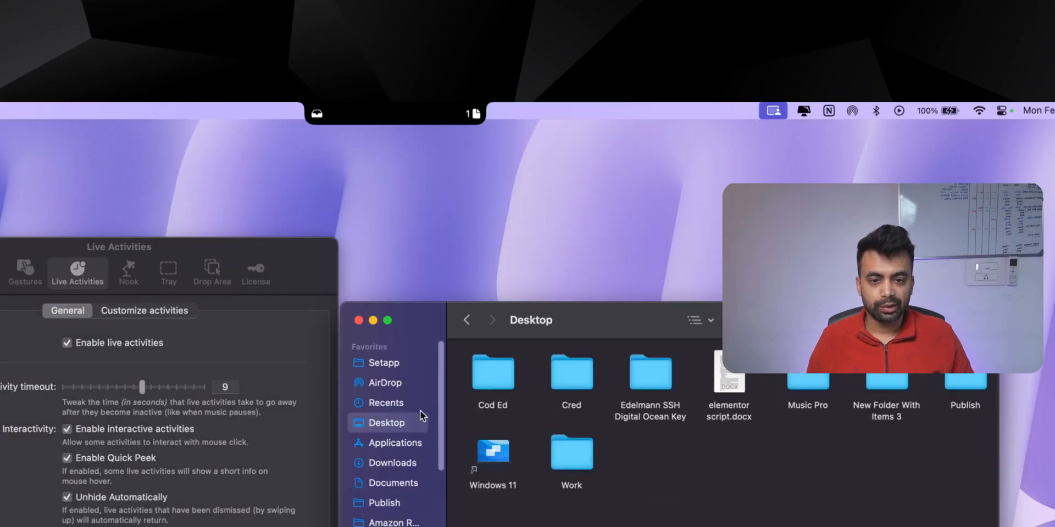
pyautogui.moveTo(729, 377); pyautogui.dragTo(416, 124)
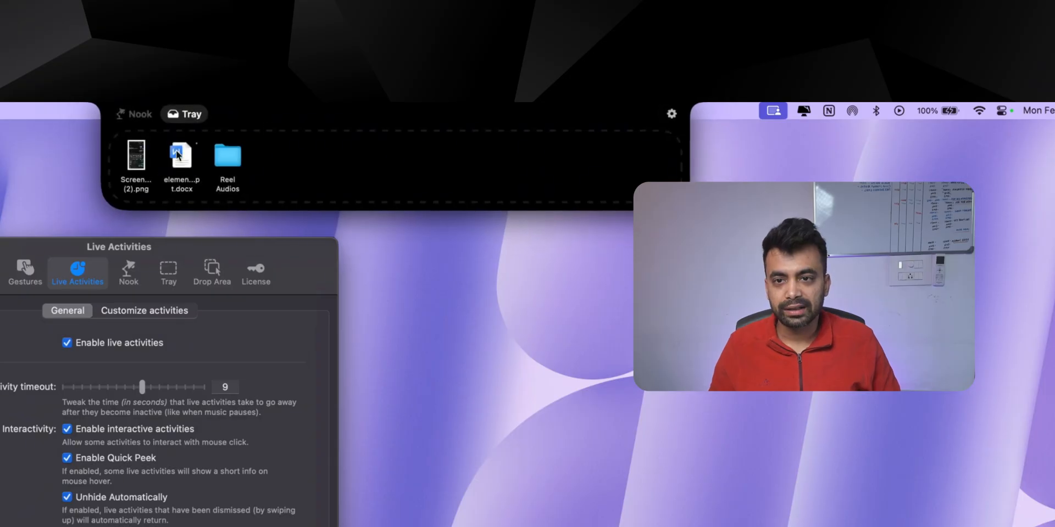
pyautogui.click(135, 155)
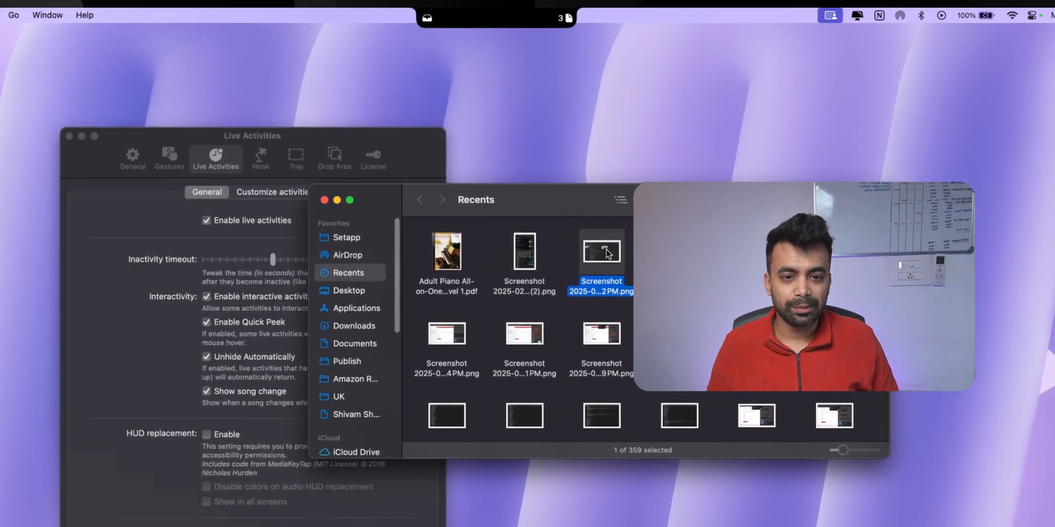
pyautogui.moveTo(600, 252); pyautogui.dragTo(378, 40)
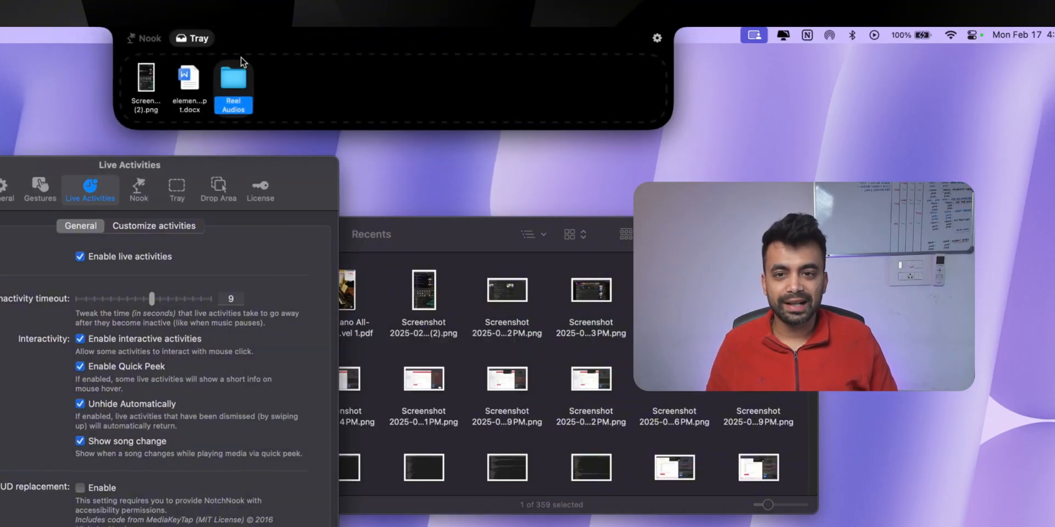
pyautogui.rightClick(145, 84)
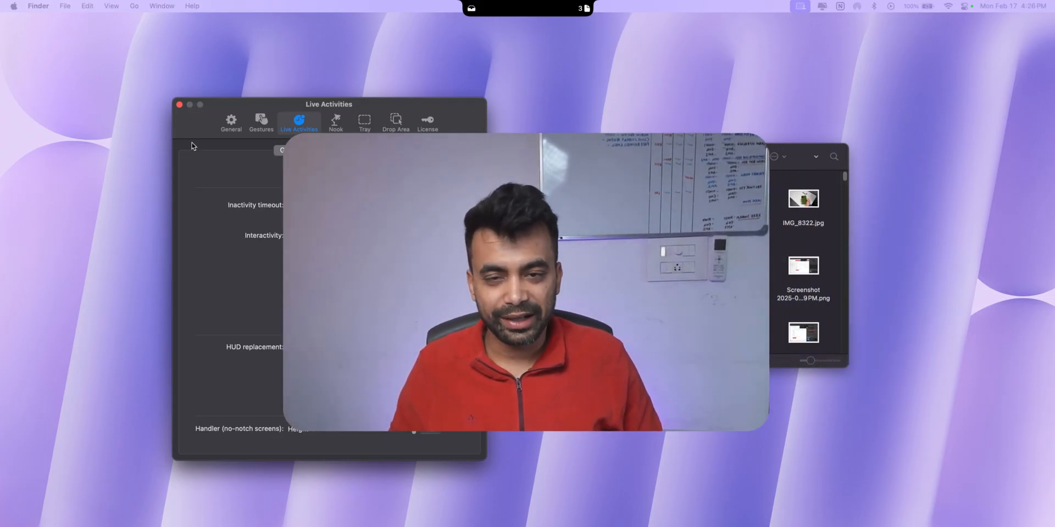
# Enable open on hover and launch at login, and set notch width to -2.
pyautogui.click(230, 124)
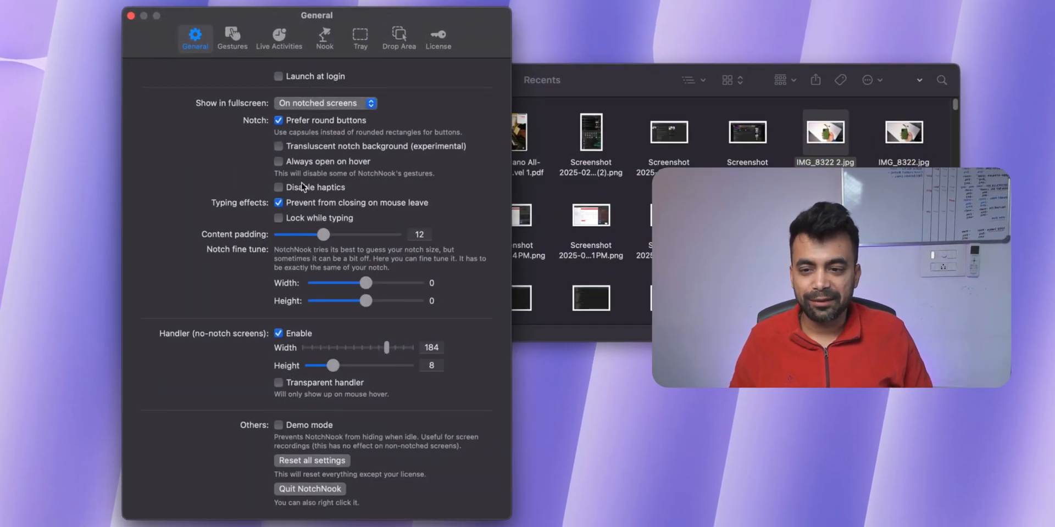
pyautogui.click(278, 162)
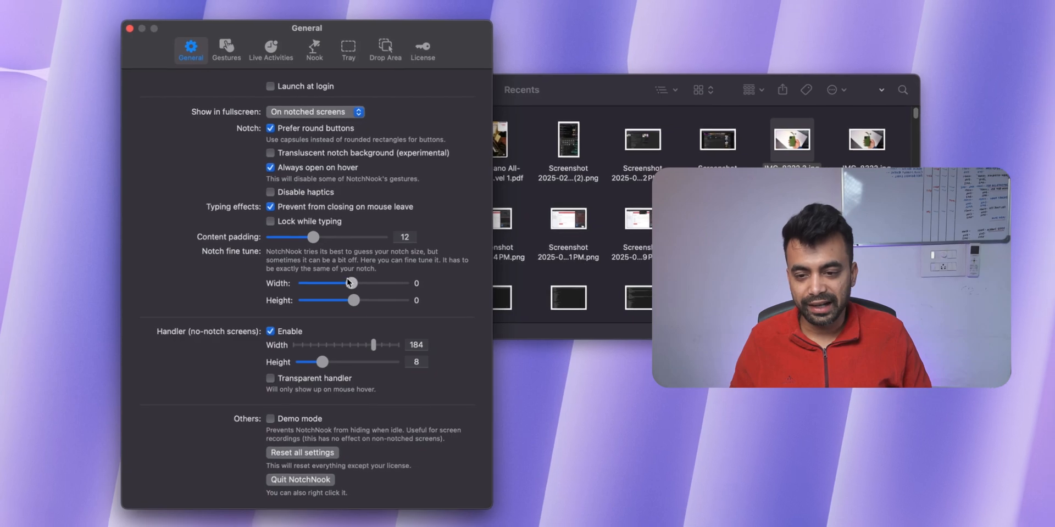
pyautogui.moveTo(348, 283); pyautogui.dragTo(343, 288)
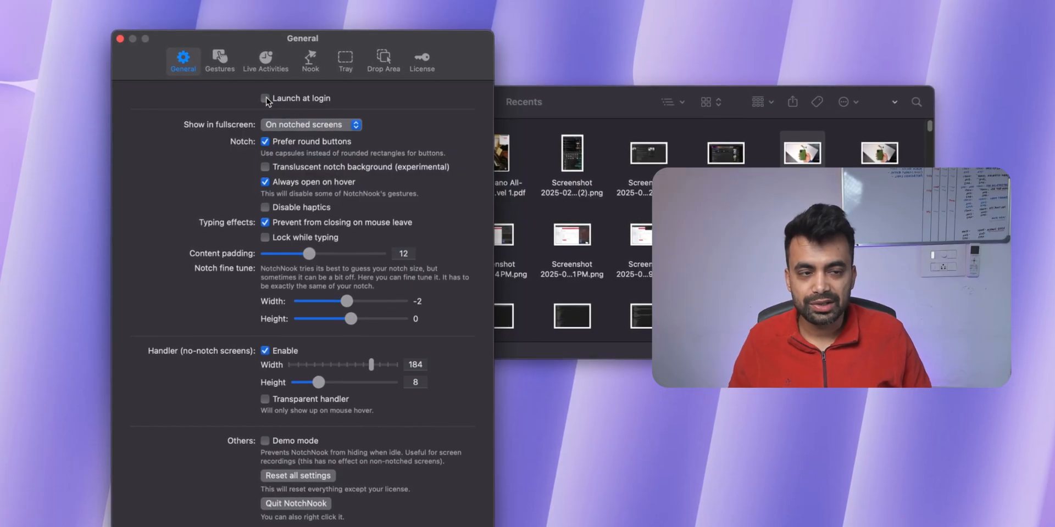
pyautogui.click(219, 60)
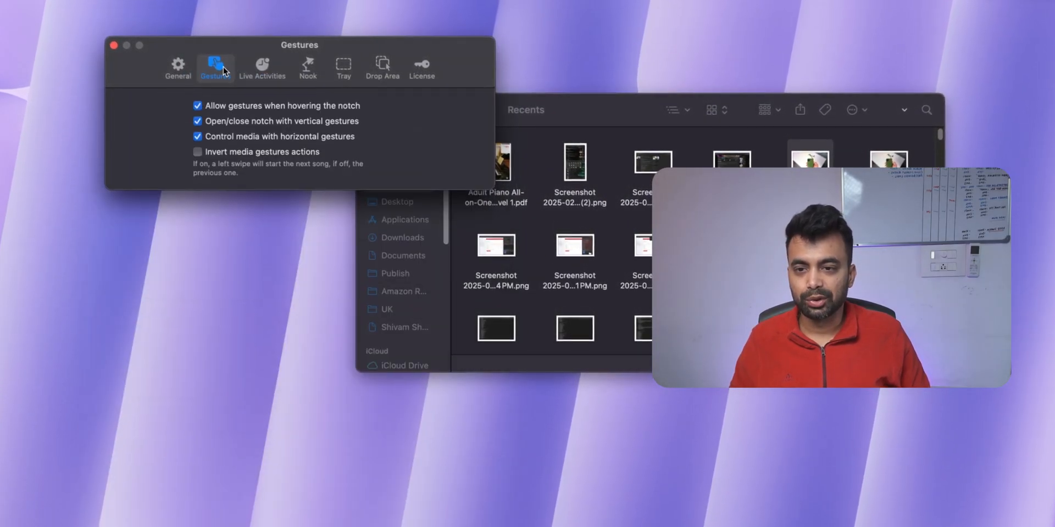
# Set the tray width to 21 and show the Drop Area settings.
pyautogui.click(344, 67)
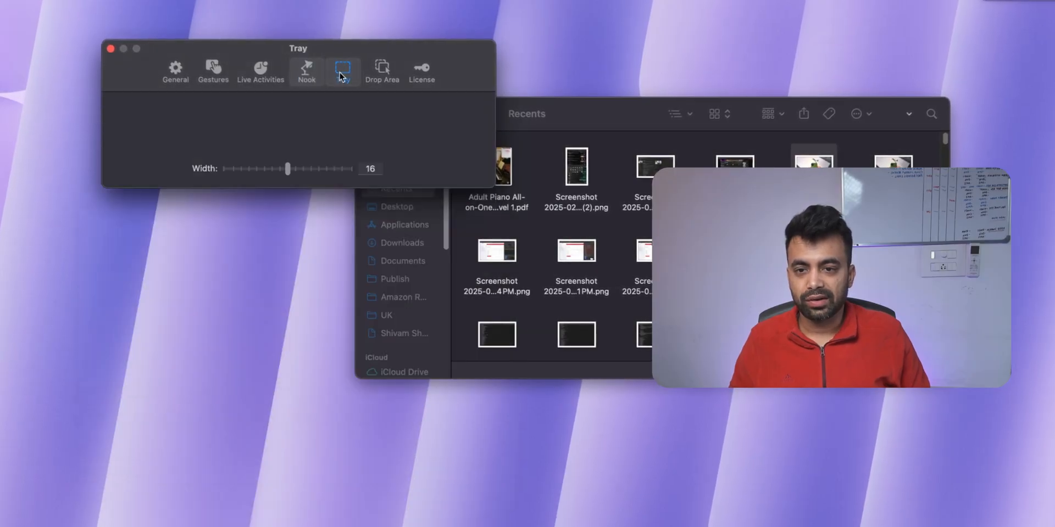
pyautogui.moveTo(288, 168); pyautogui.dragTo(326, 114)
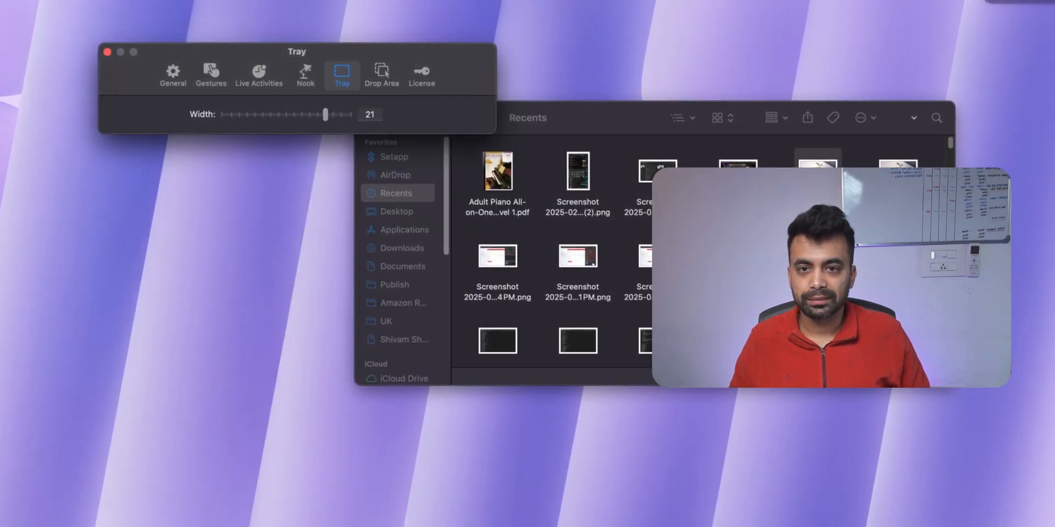
pyautogui.click(382, 74)
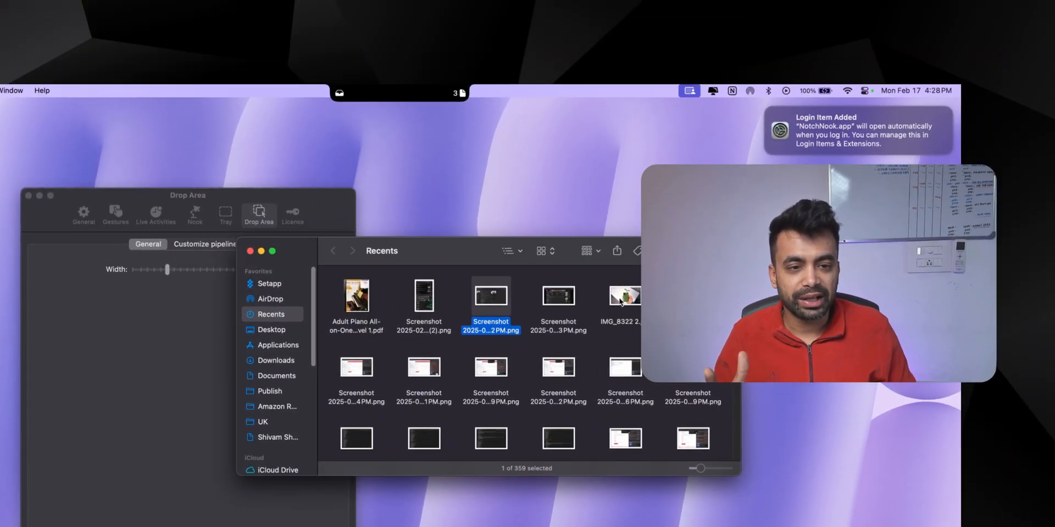
# Drop IMG_8322 2.jpg onto the notch's AirDrop target.
pyautogui.moveTo(624, 296); pyautogui.dragTo(575, 117)
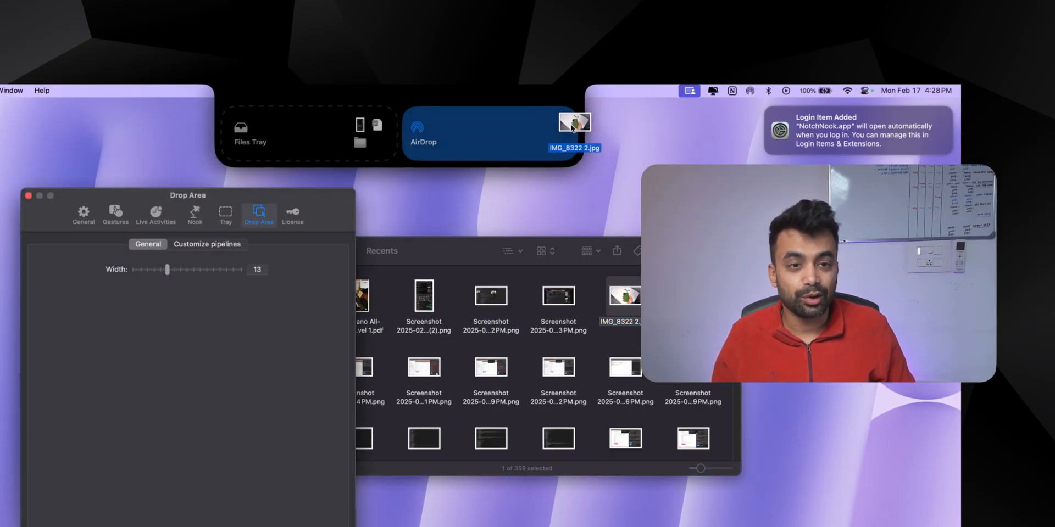
pyautogui.moveTo(575, 123); pyautogui.dragTo(467, 90)
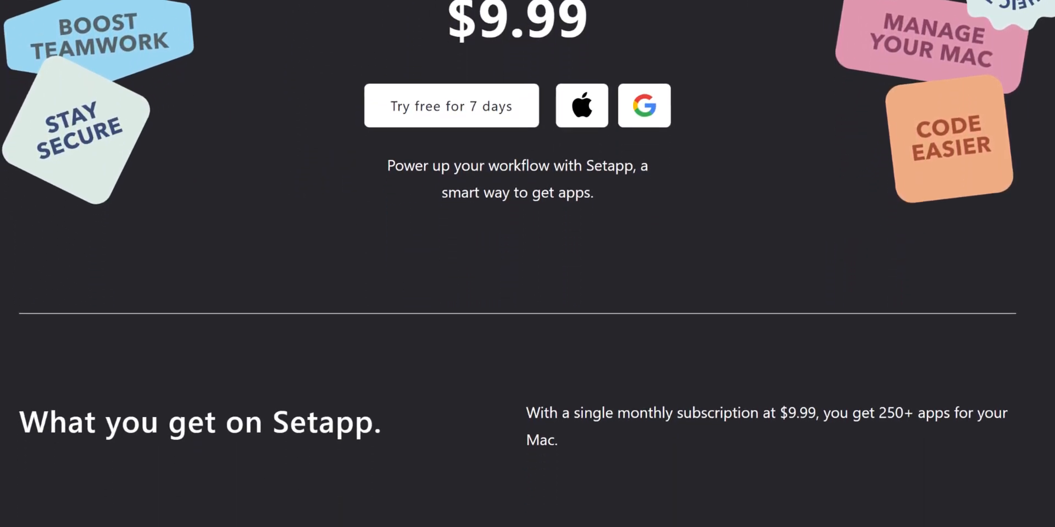
# Scroll the Setapp pricing page down to the 'What you get on Setapp' showcase.
pyautogui.scroll(-3)
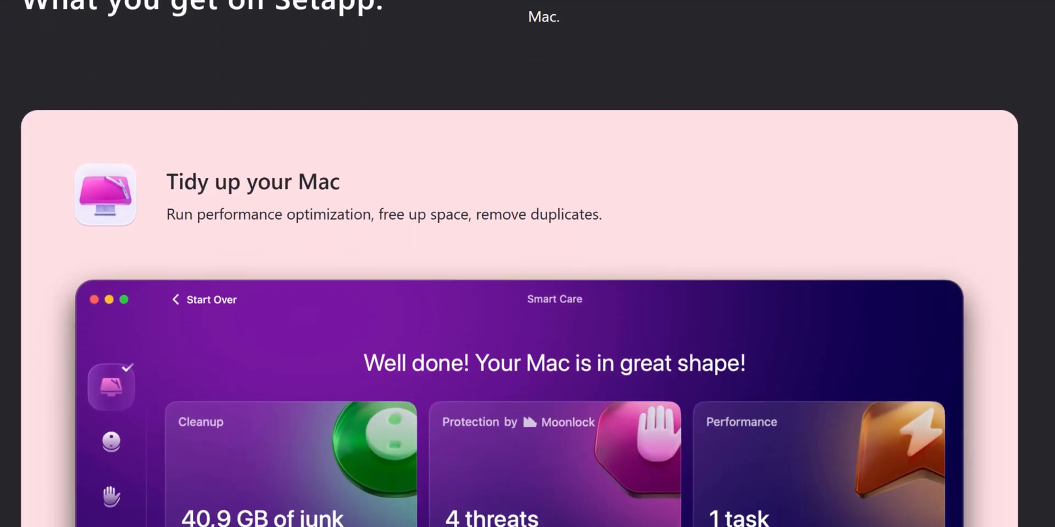
pyautogui.scroll(-3)
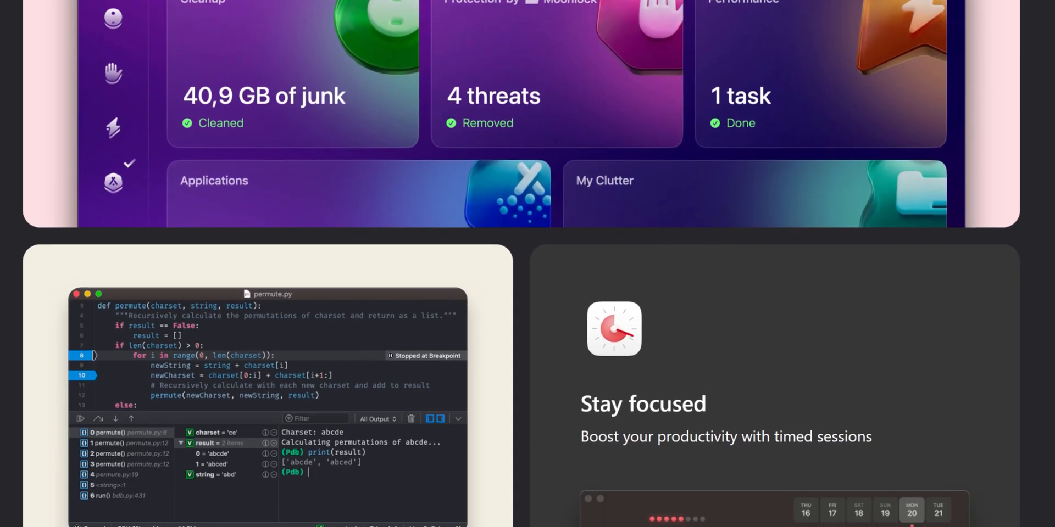
pyautogui.scroll(-3)
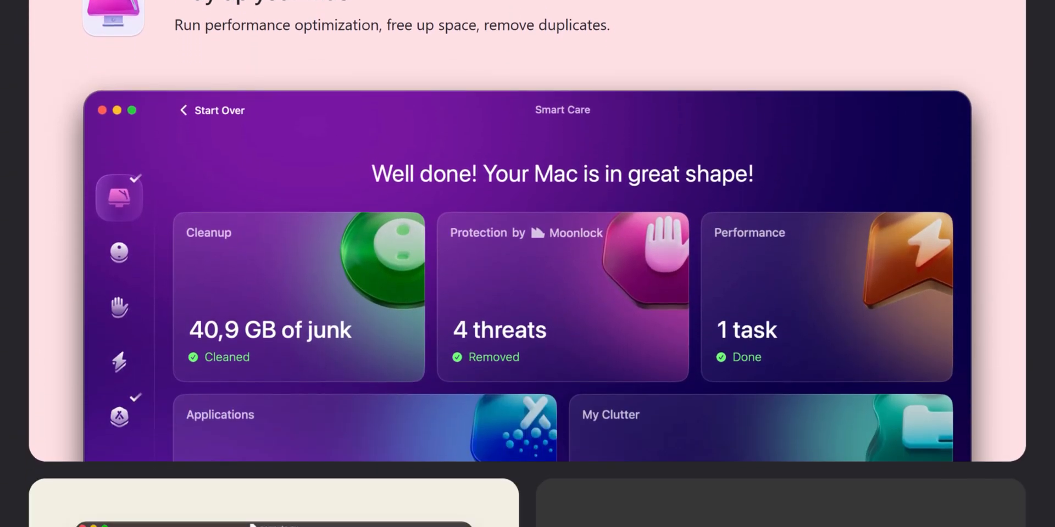
pyautogui.scroll(-3)
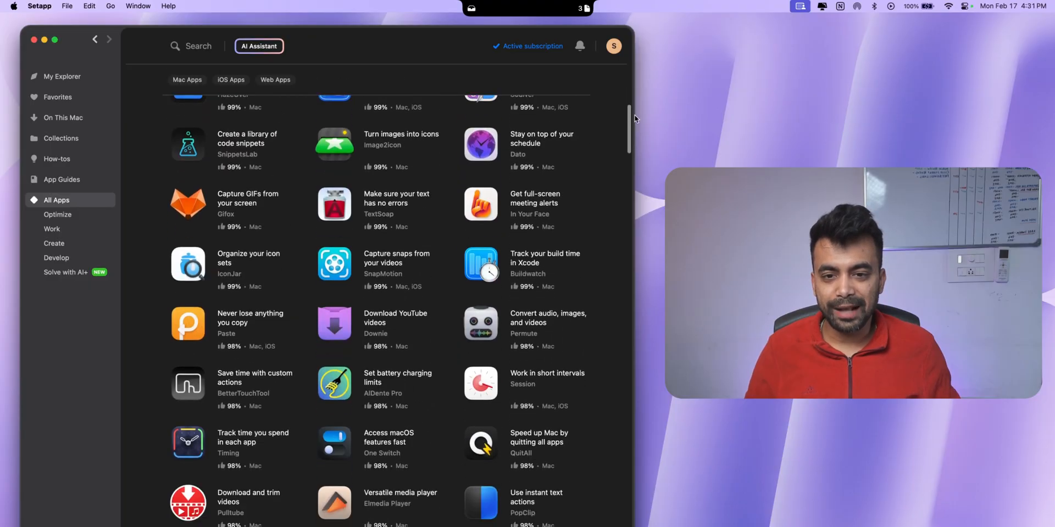
# Scroll through Setapp's All Apps catalogue and back toward the top.
pyautogui.scroll(-3)
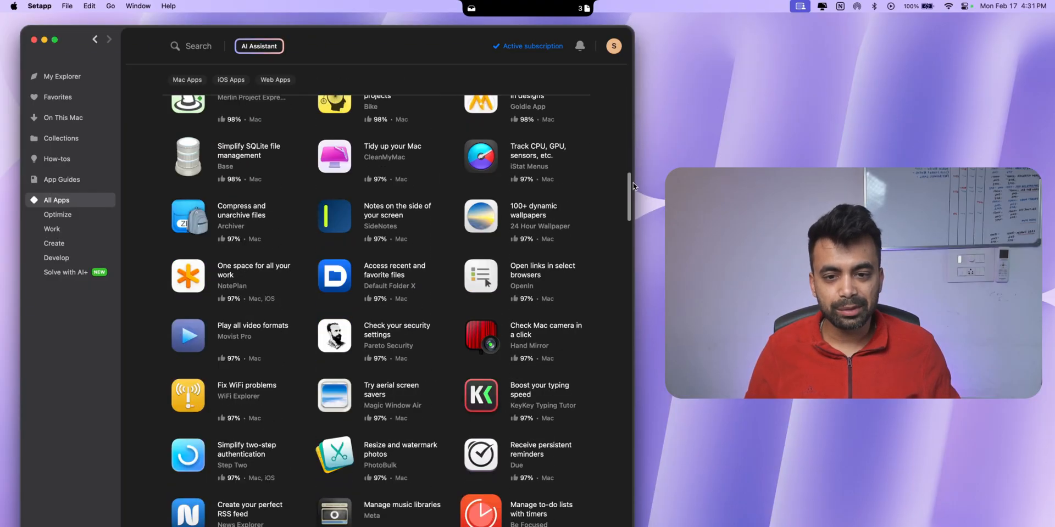
pyautogui.scroll(-3)
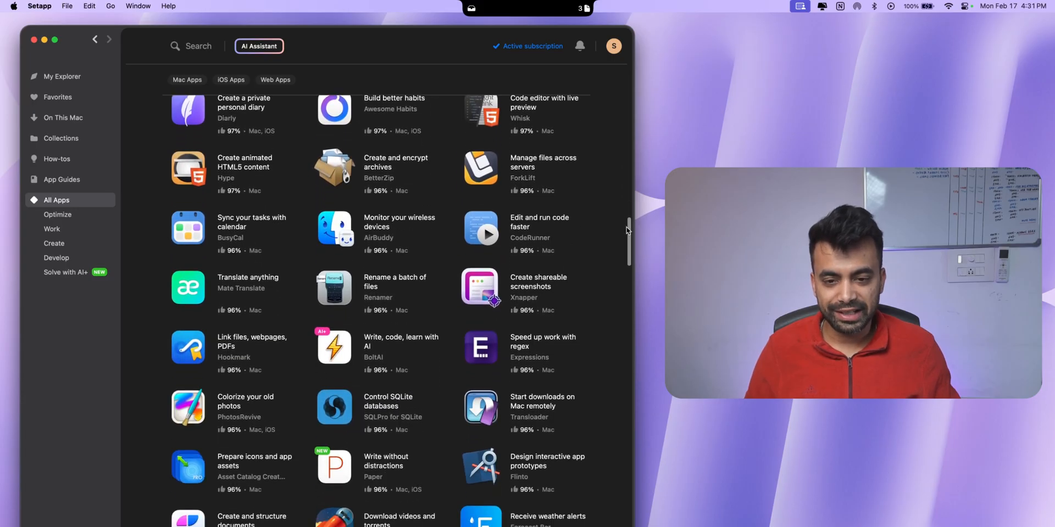
pyautogui.scroll(3)
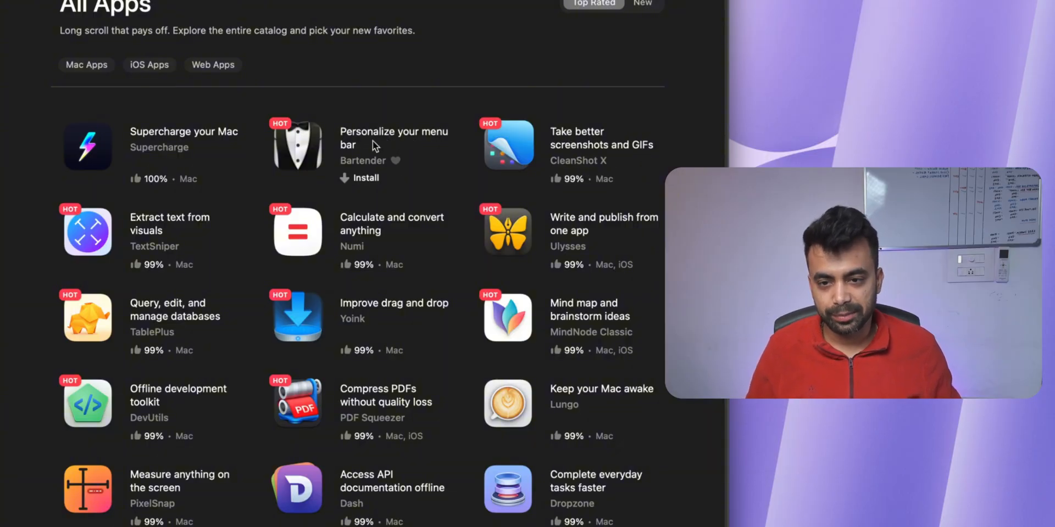
pyautogui.moveTo(410, 245)
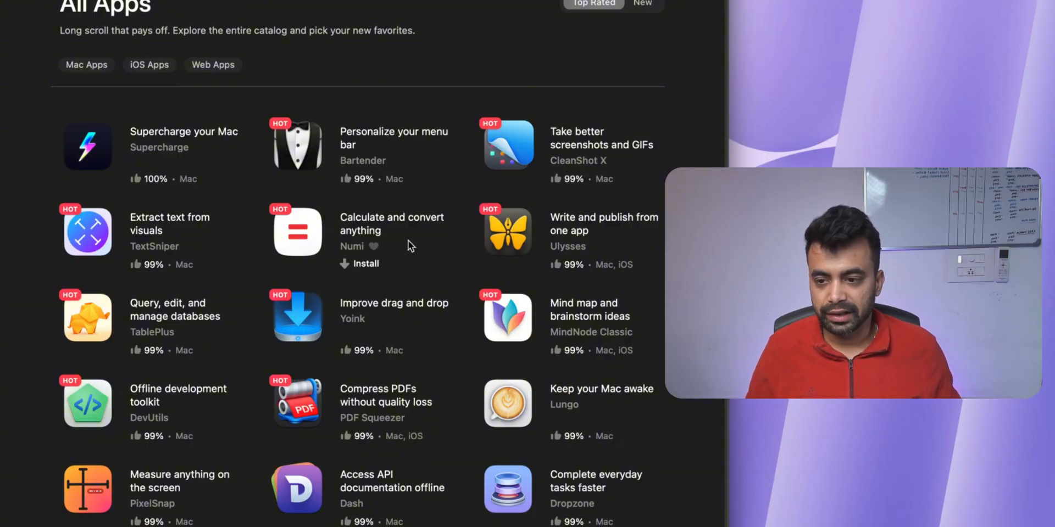
pyautogui.scroll(-3)
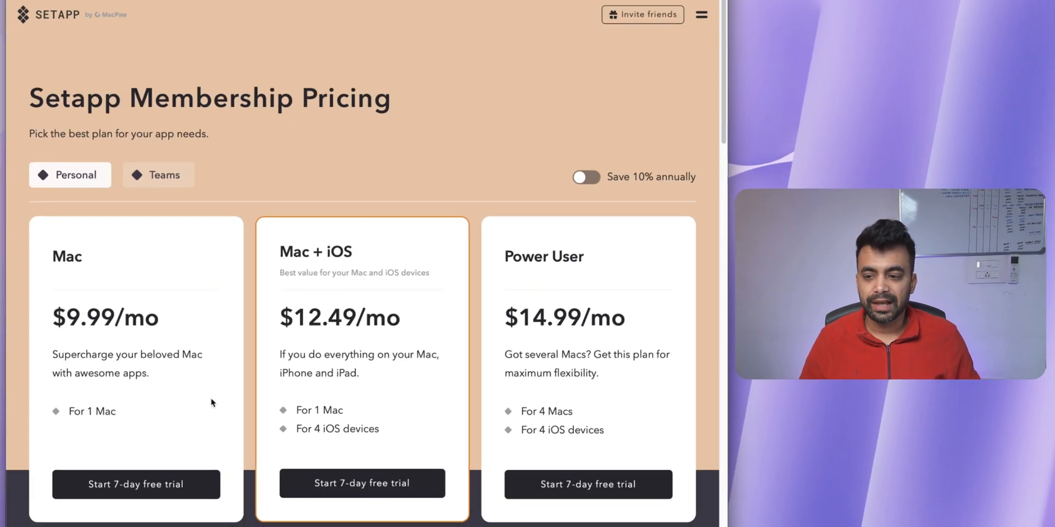
# Switch Setapp membership pricing to annual billing, showing the Mac plan at $8.99/mo.
pyautogui.scroll(-3)
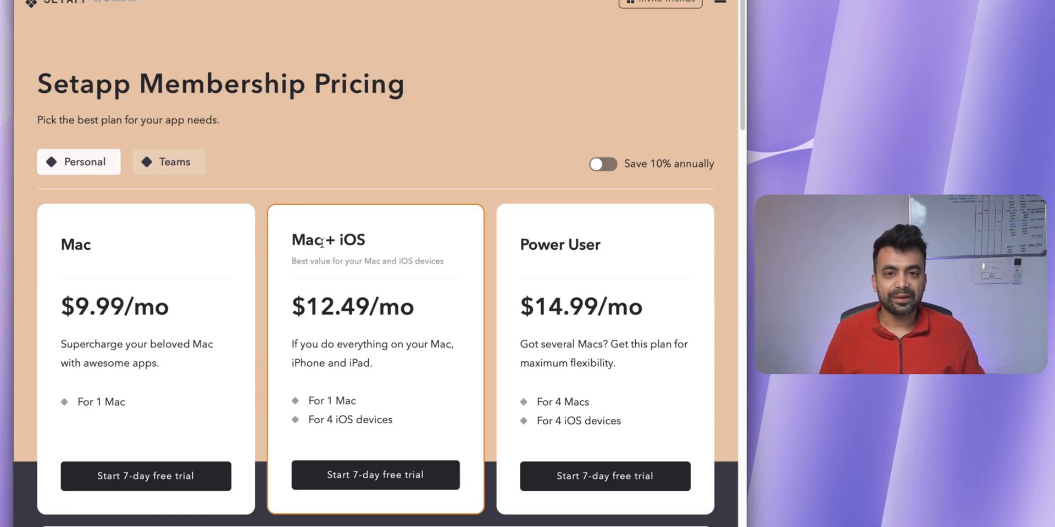
pyautogui.moveTo(348, 330)
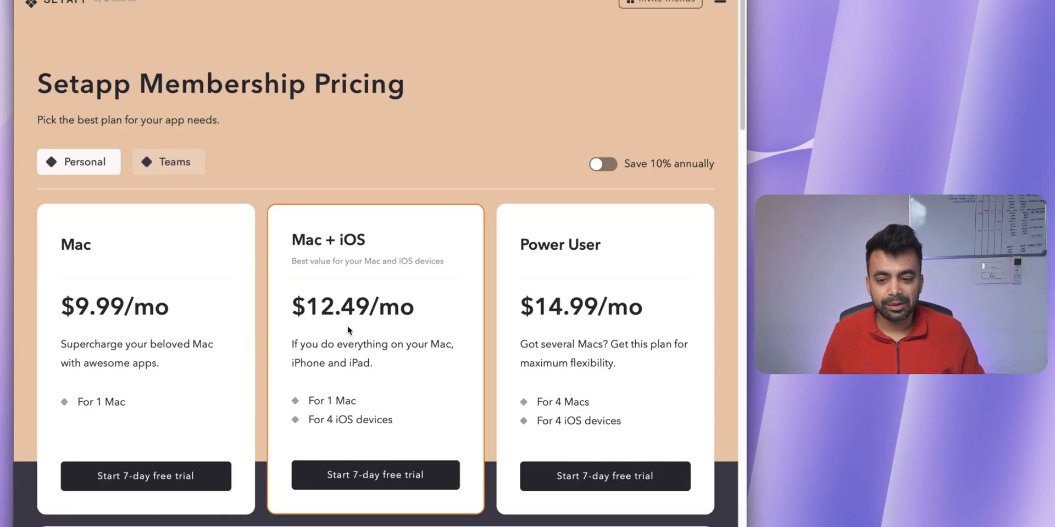
pyautogui.moveTo(575, 291)
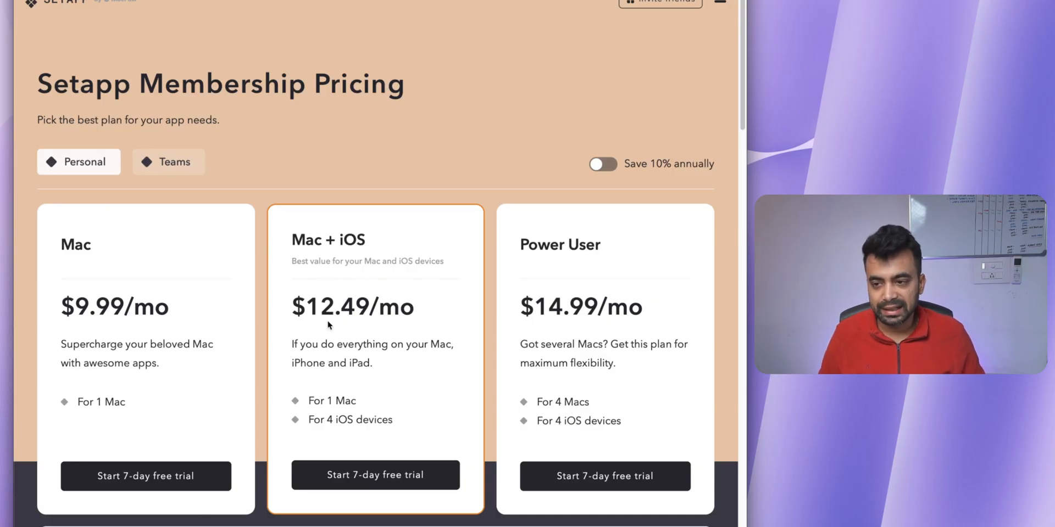
pyautogui.click(603, 165)
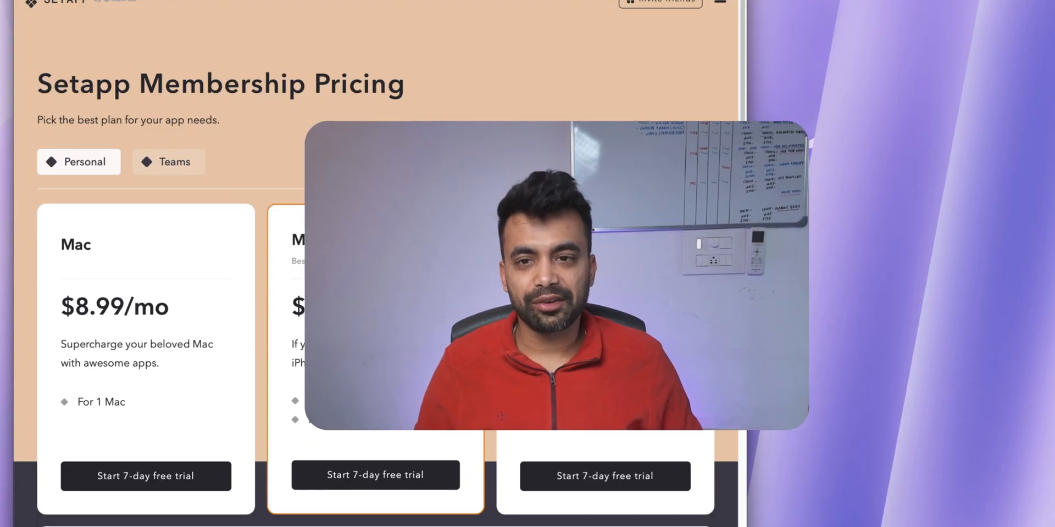
pyautogui.click(316, 37)
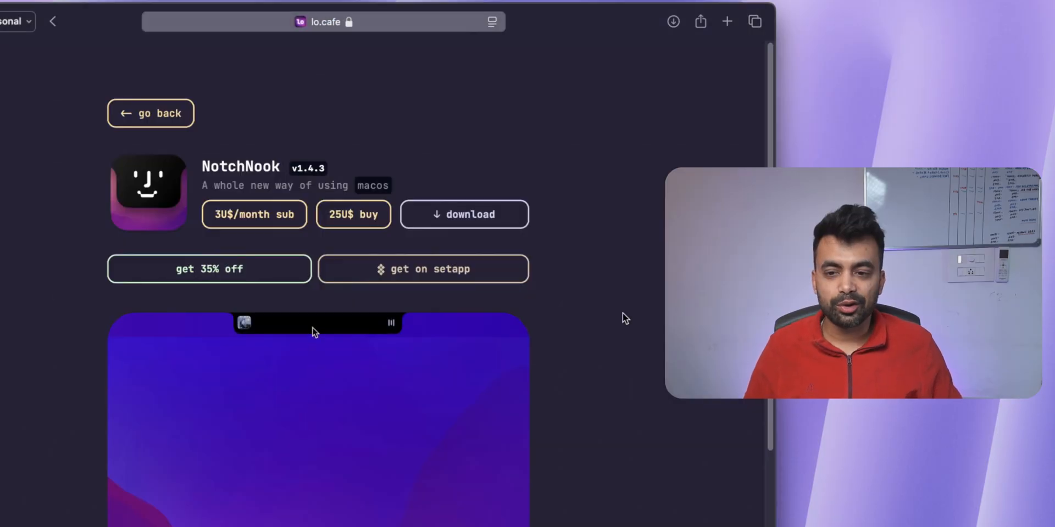
pyautogui.moveTo(254, 215)
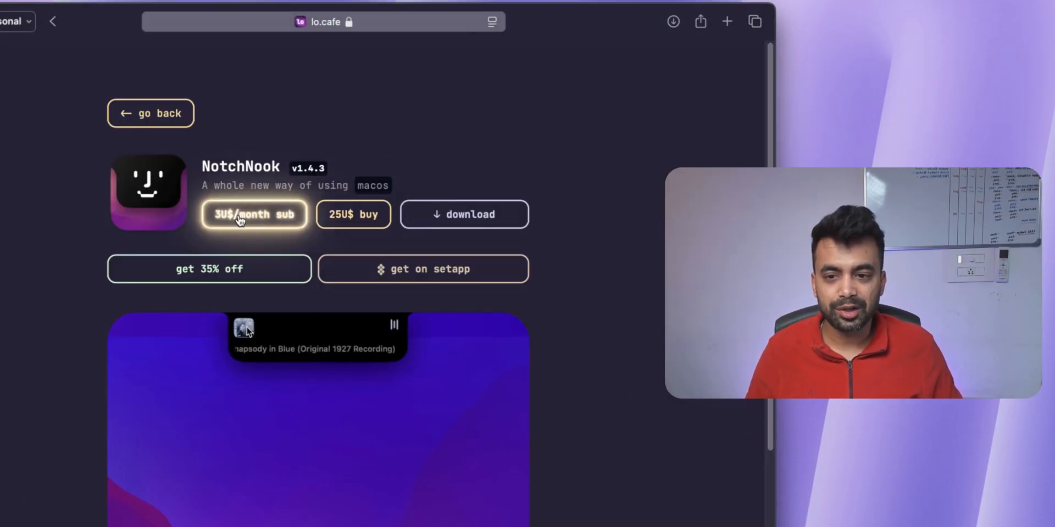
pyautogui.moveTo(353, 215)
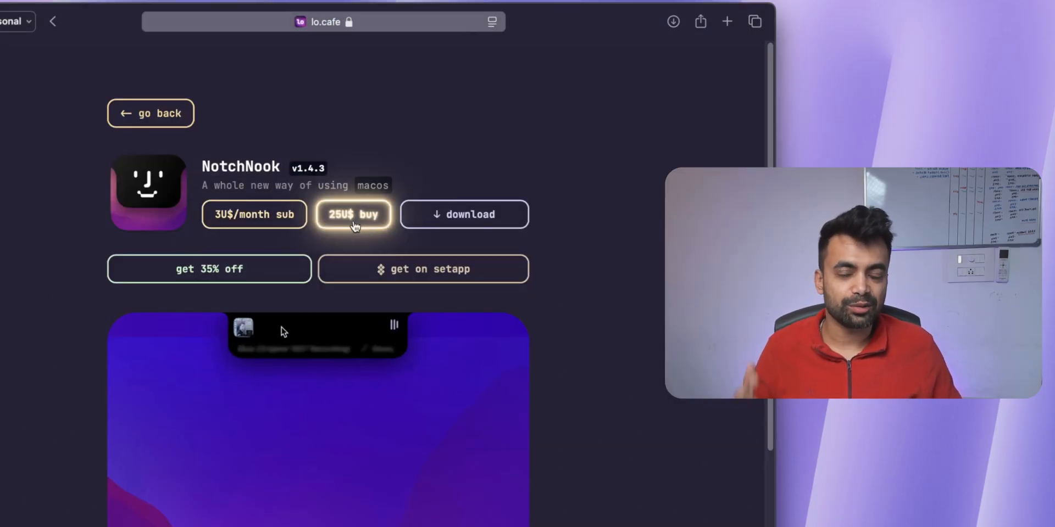
pyautogui.moveTo(464, 213)
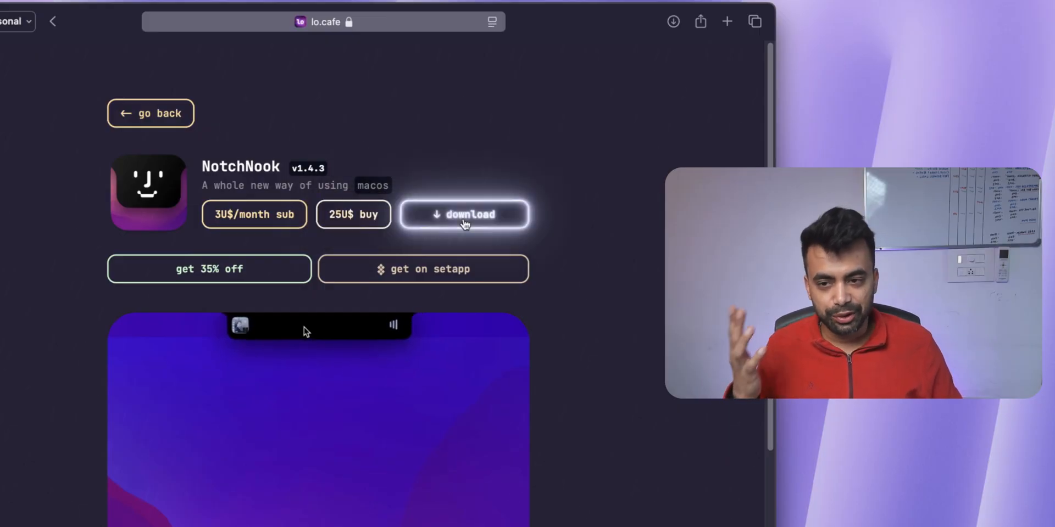
pyautogui.moveTo(209, 268)
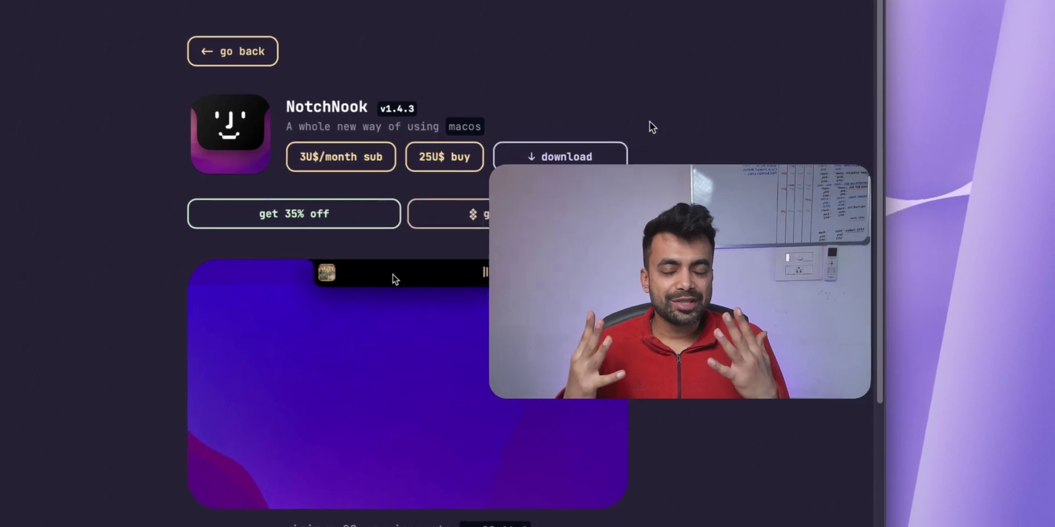
# Scroll the NotchNook lo.cafe page to view the macOS 14.4 requirement.
pyautogui.scroll(3)
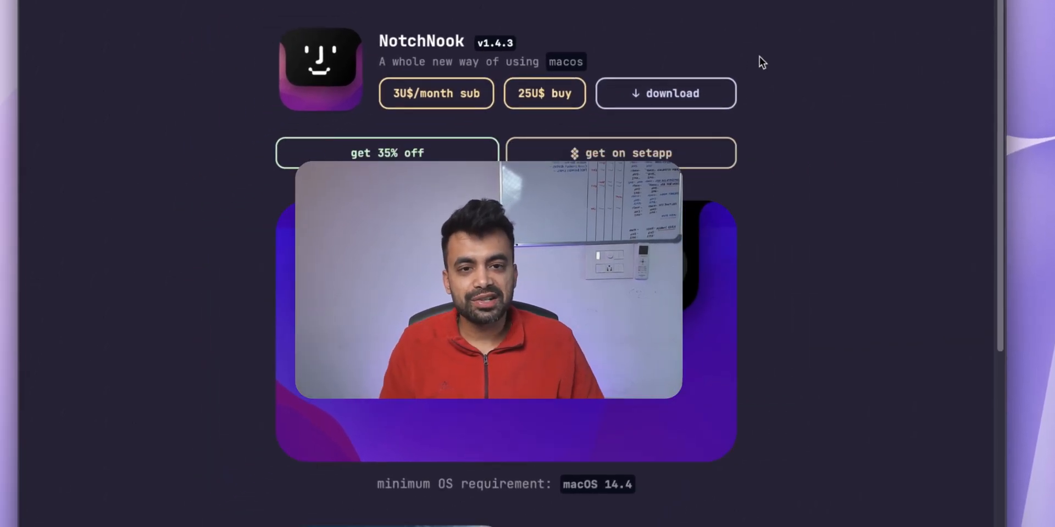